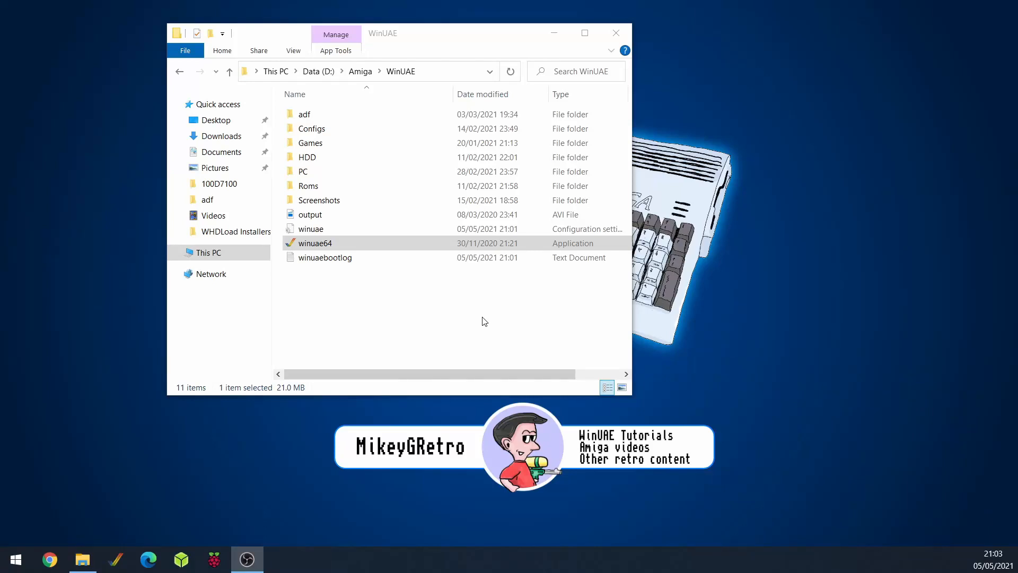
mouse_move(438, 299)
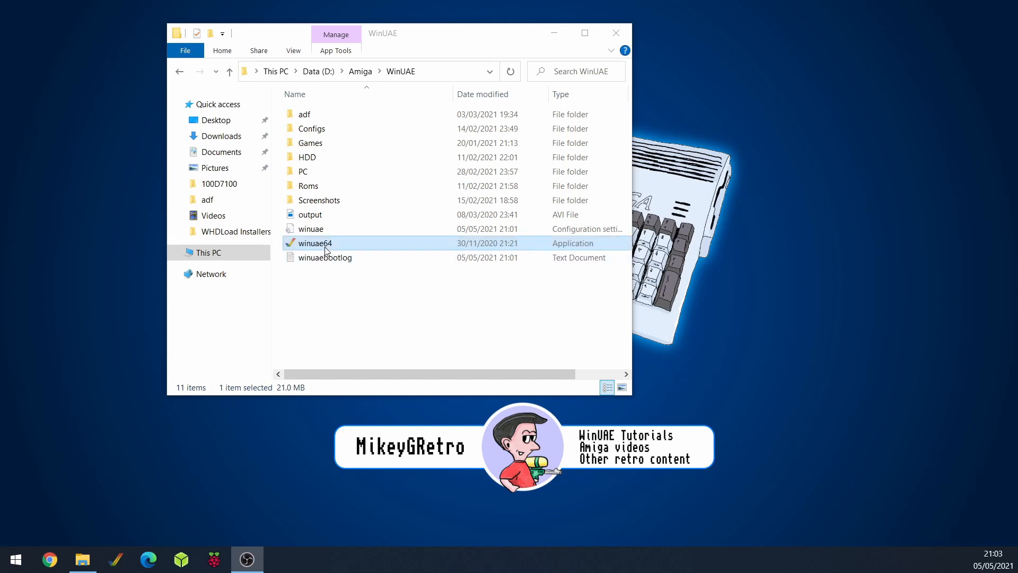
Launch winuae64, boot the BetterWB configuration from its picker, then close the emulated Amiga window
double_click(315, 243)
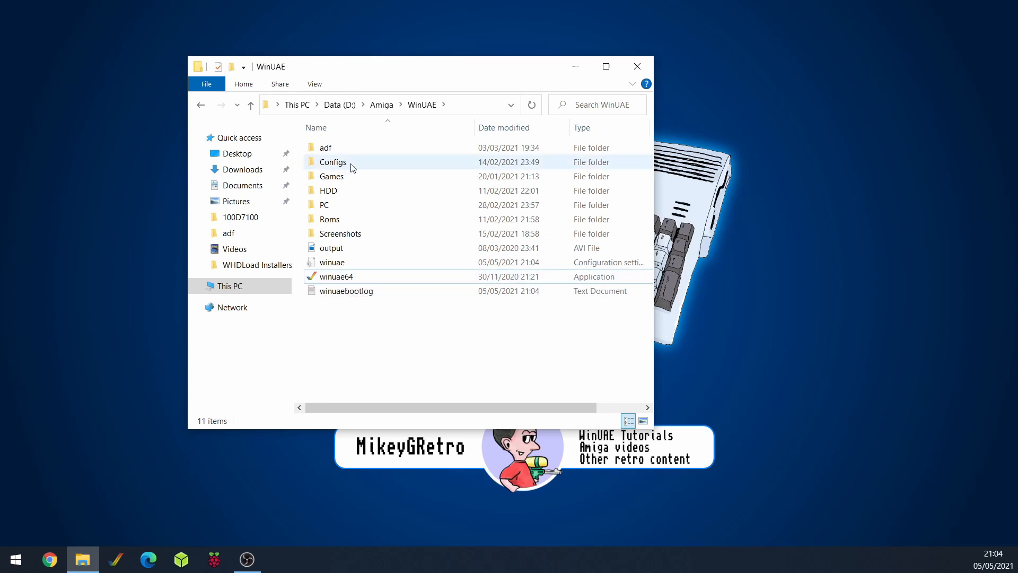
click(338, 275)
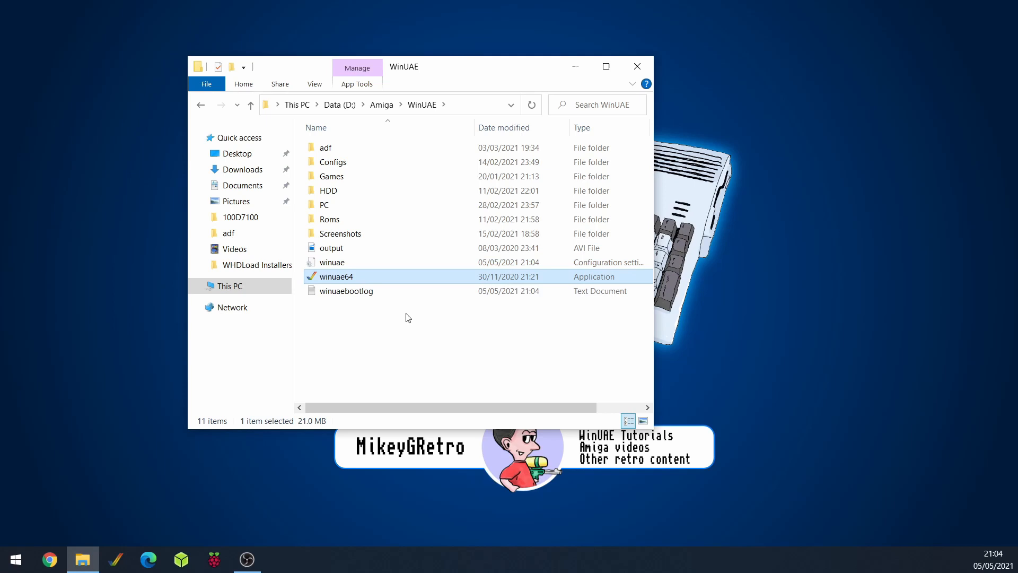
double_click(336, 276)
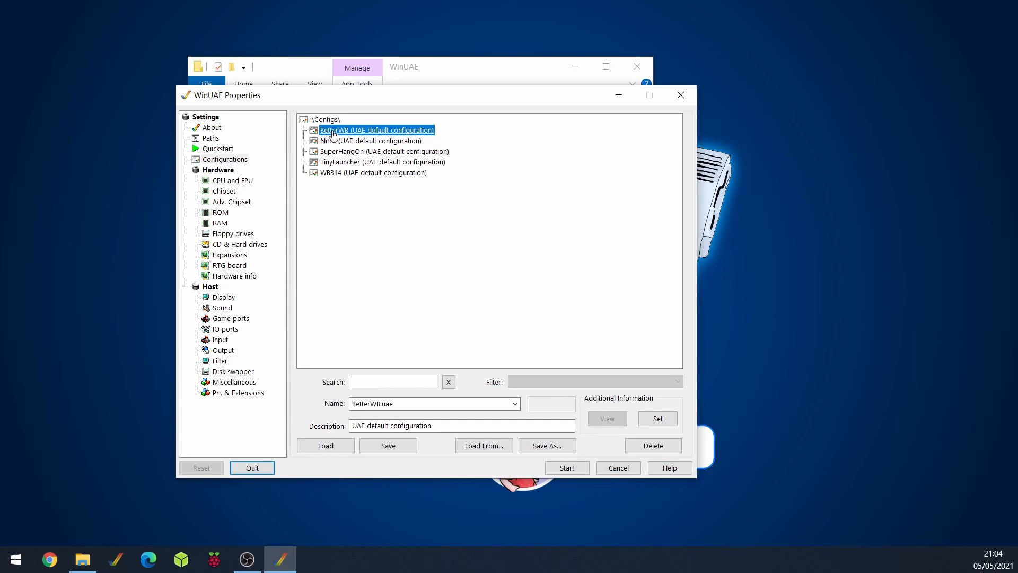
click(565, 467)
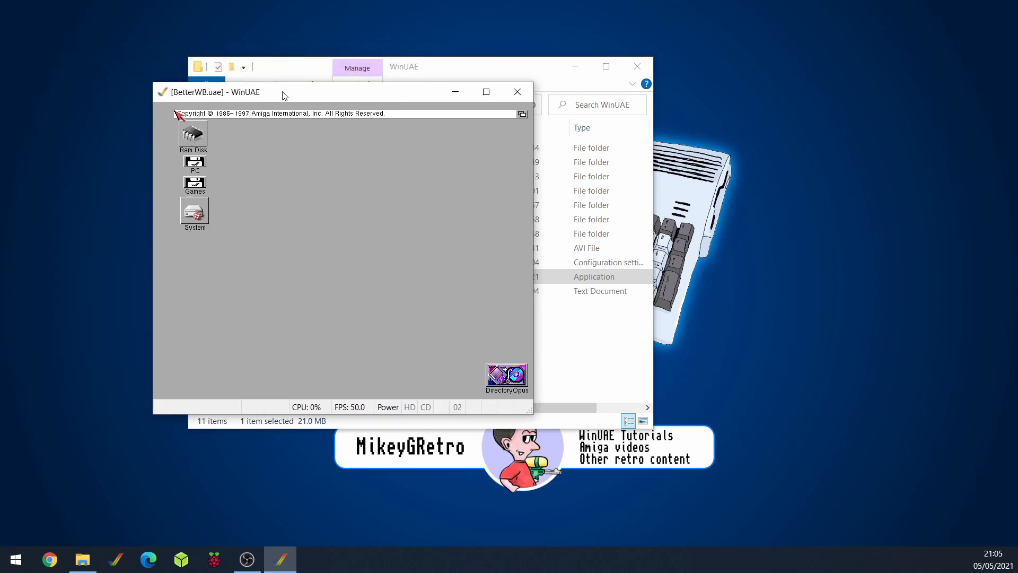
click(517, 91)
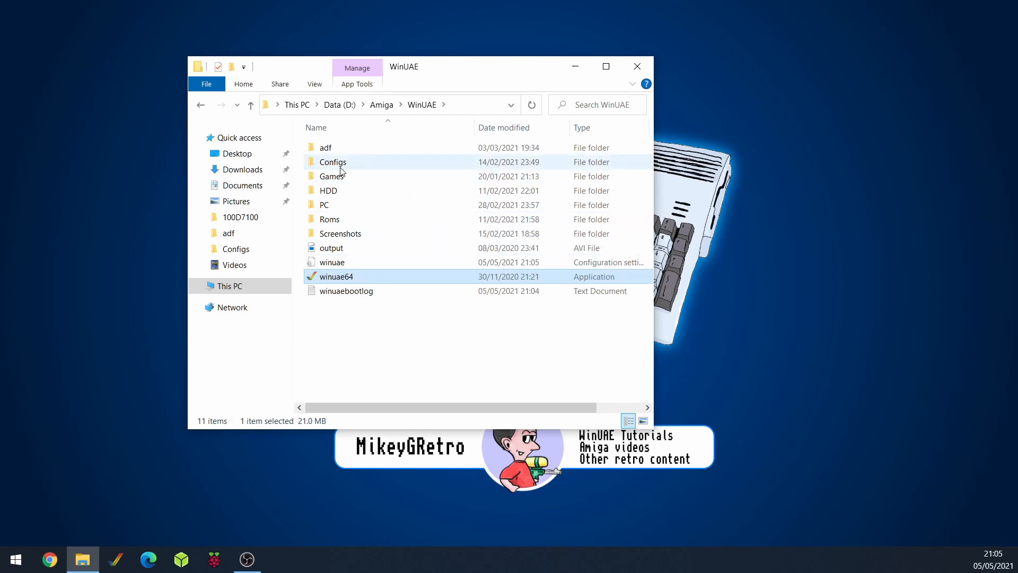
Enter the Configs folder and select the BetterWB.uae configuration file
double_click(333, 162)
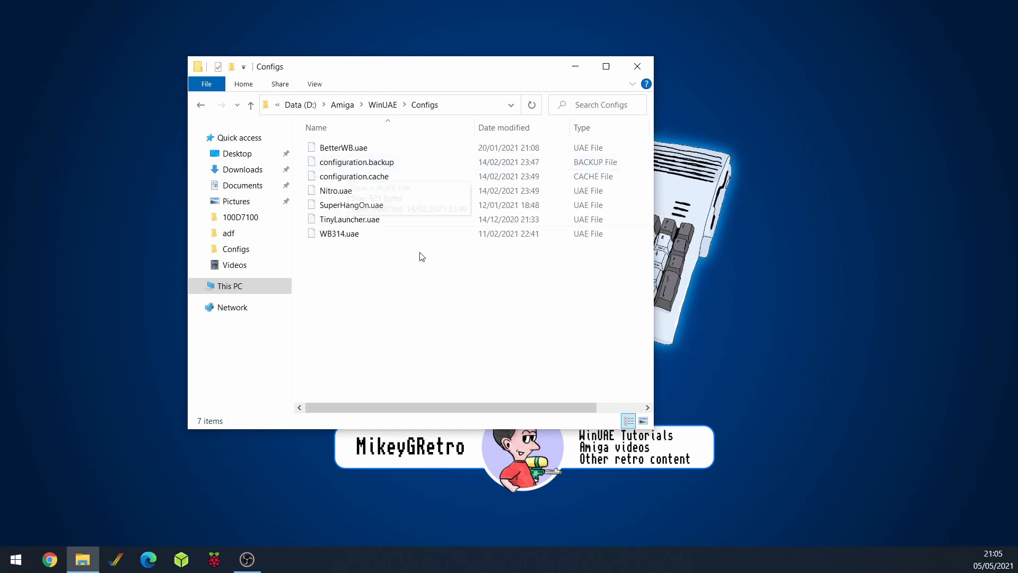
click(342, 147)
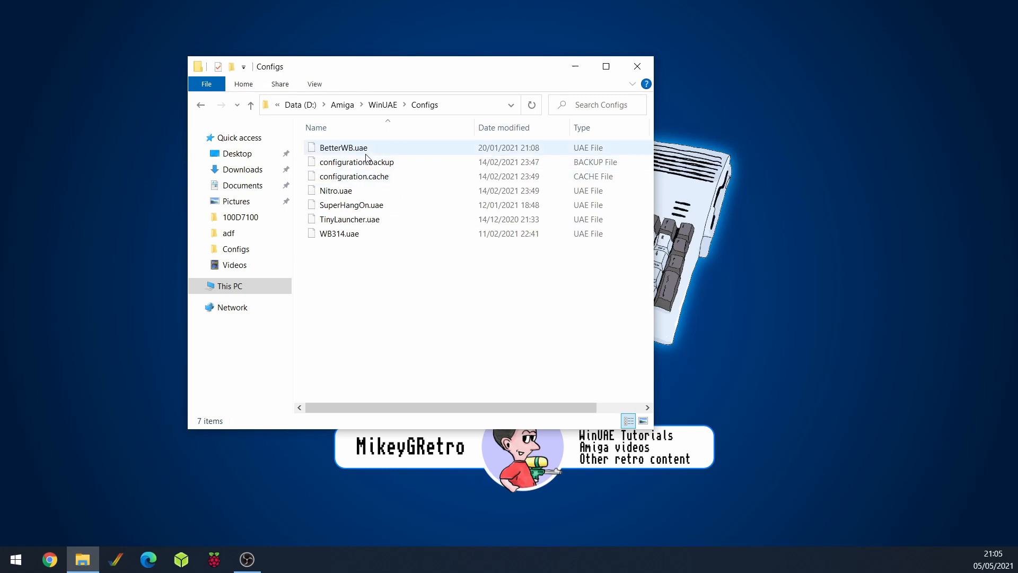
click(342, 147)
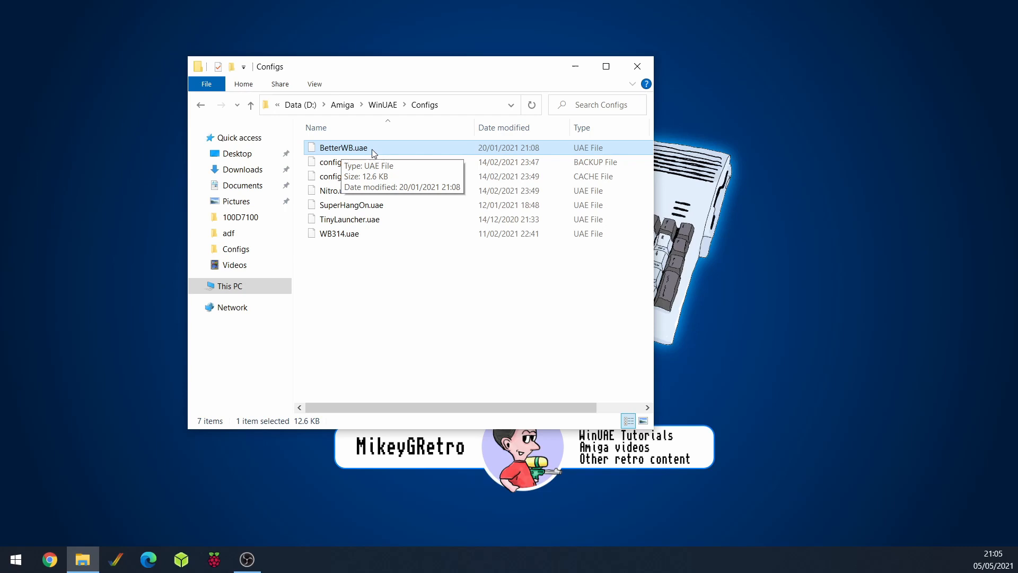
mouse_move(352, 157)
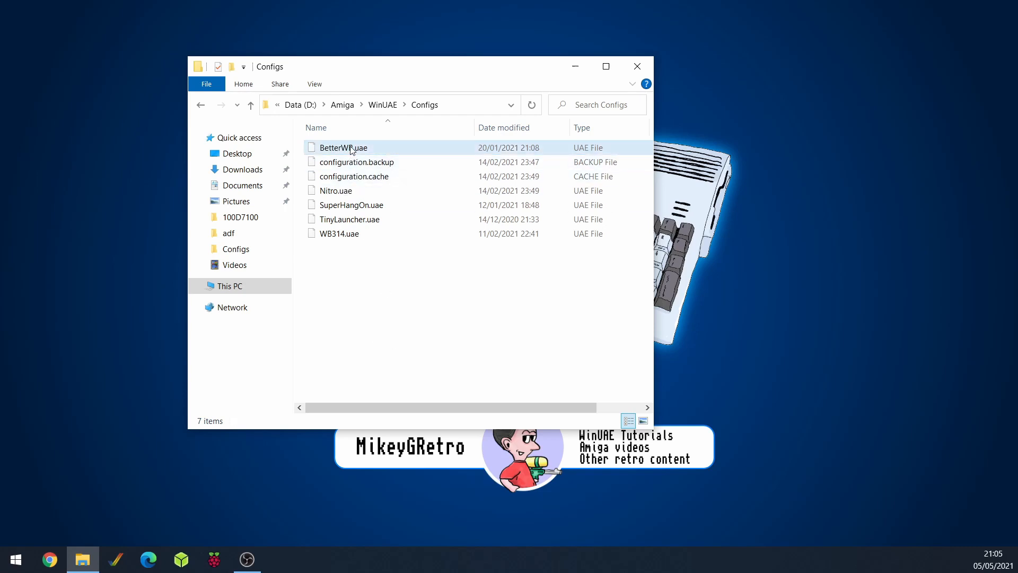
Associate .uae files with winuae64 via 'Always use this app', browsing the PC for the emulator
double_click(344, 147)
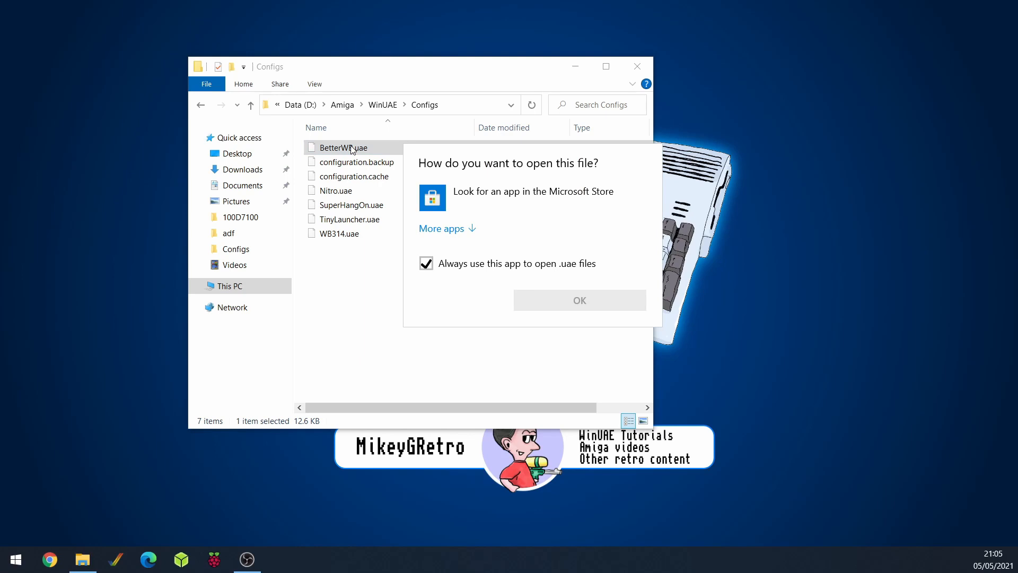
mouse_move(374, 314)
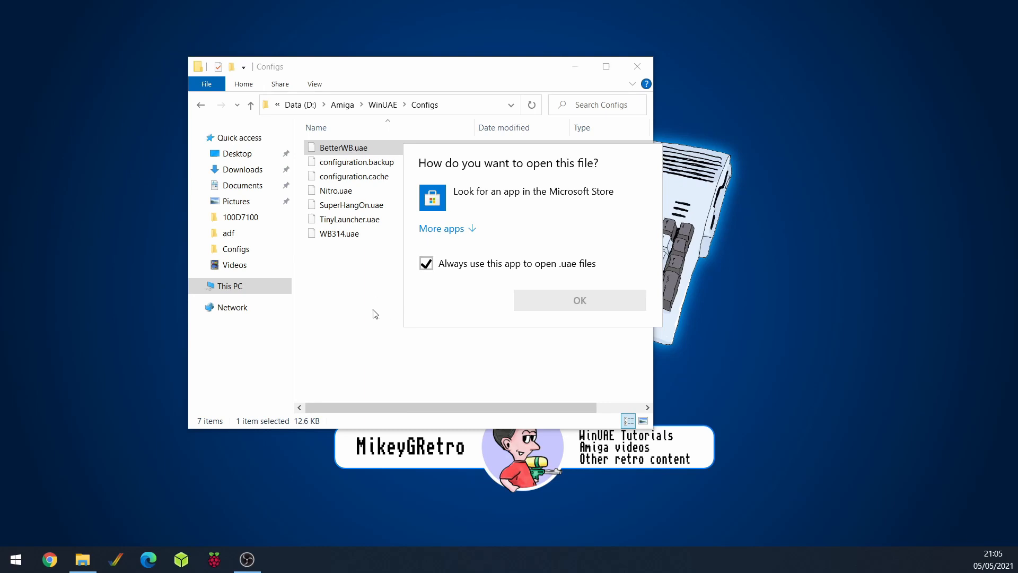
click(427, 263)
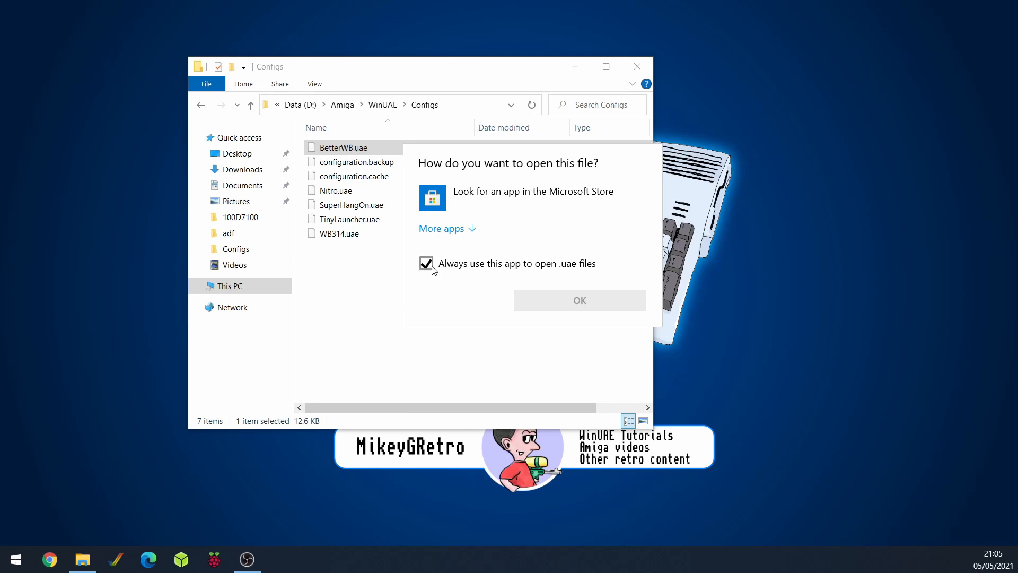
mouse_move(500, 271)
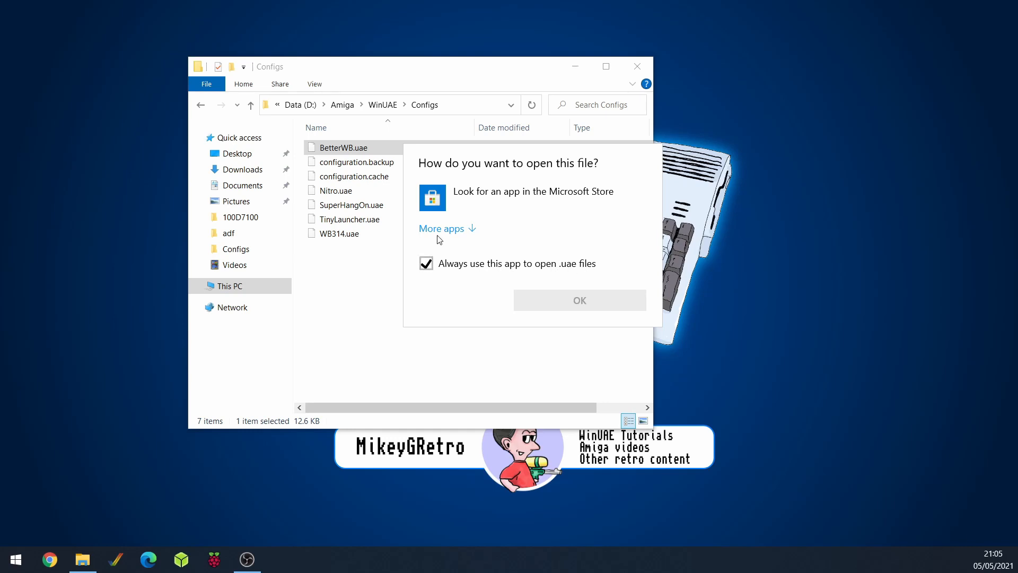
click(441, 228)
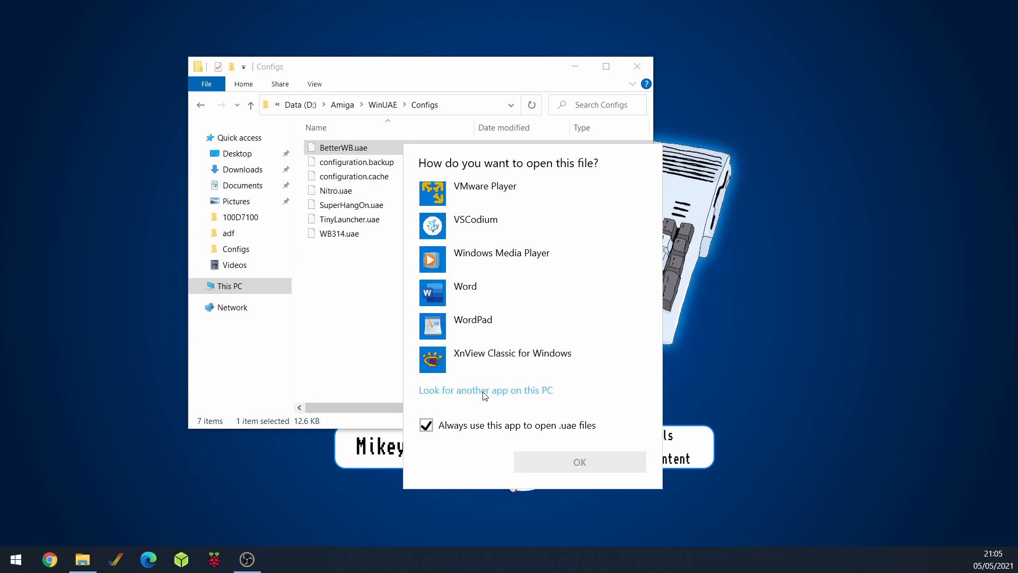
click(485, 390)
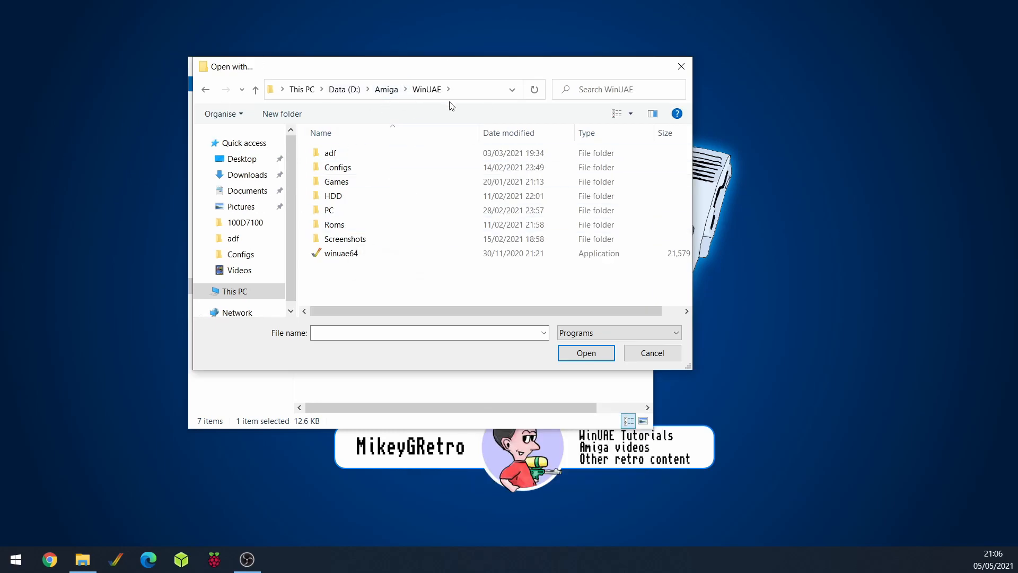
click(334, 224)
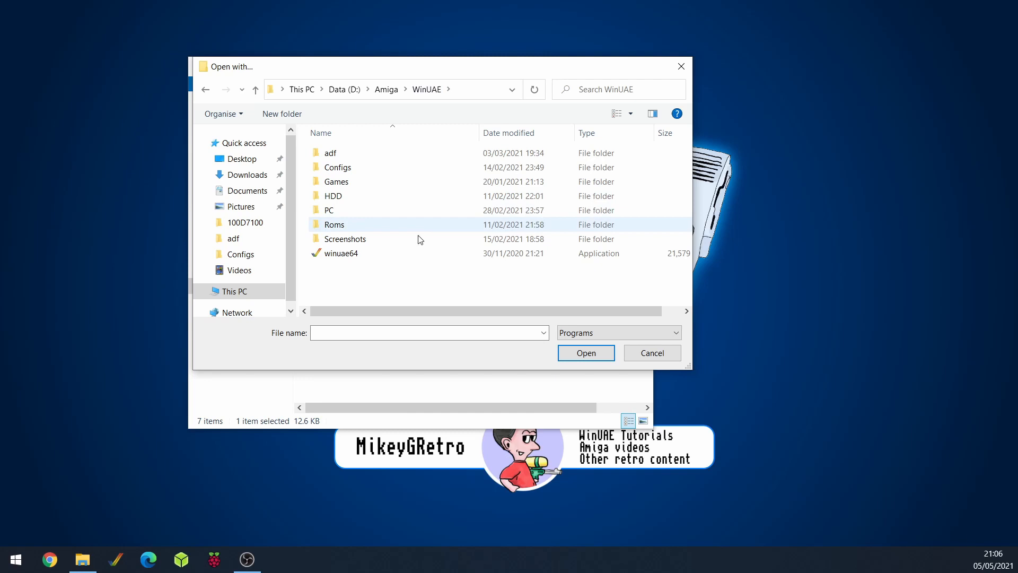
click(340, 252)
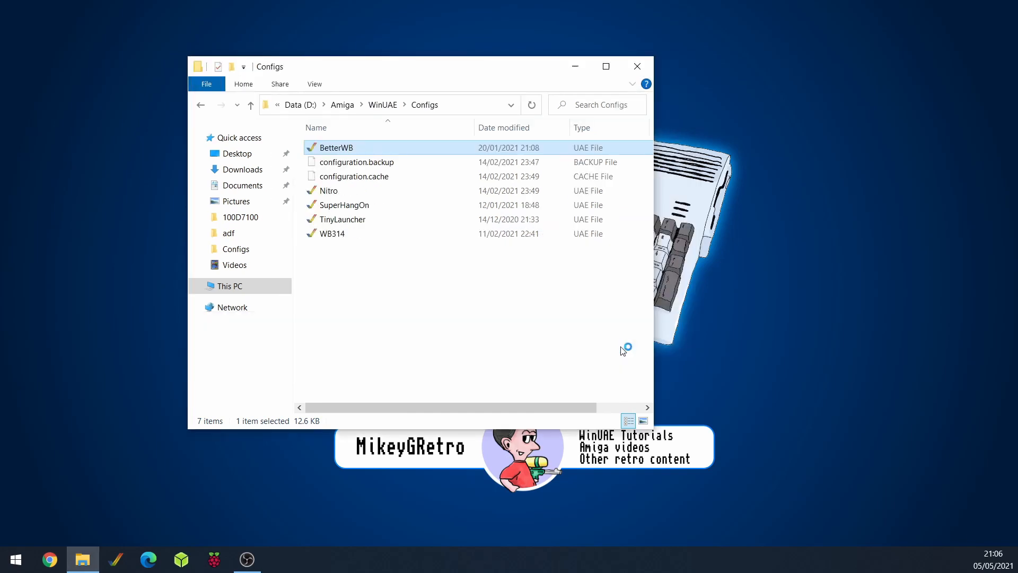
double_click(336, 148)
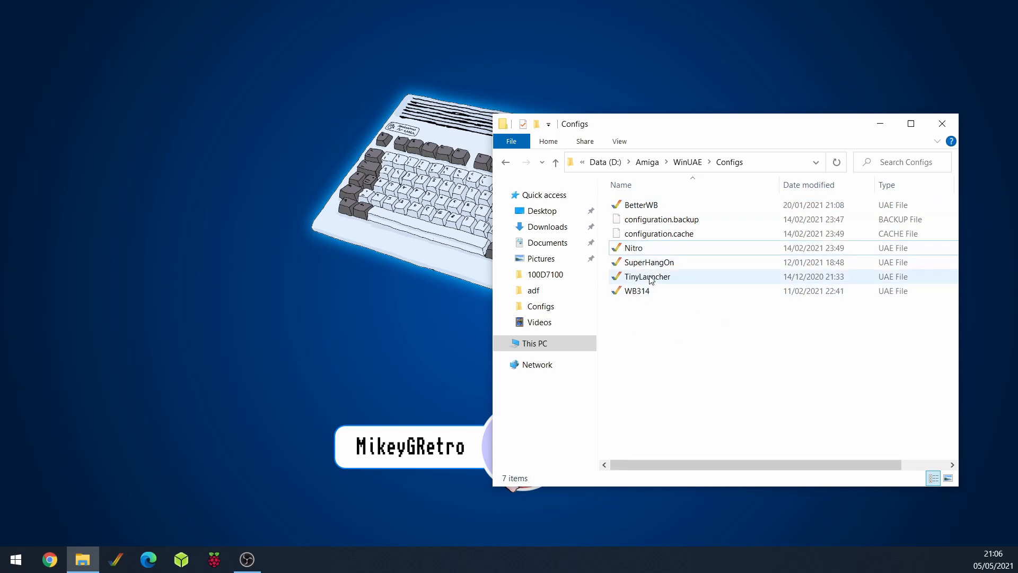
double_click(647, 276)
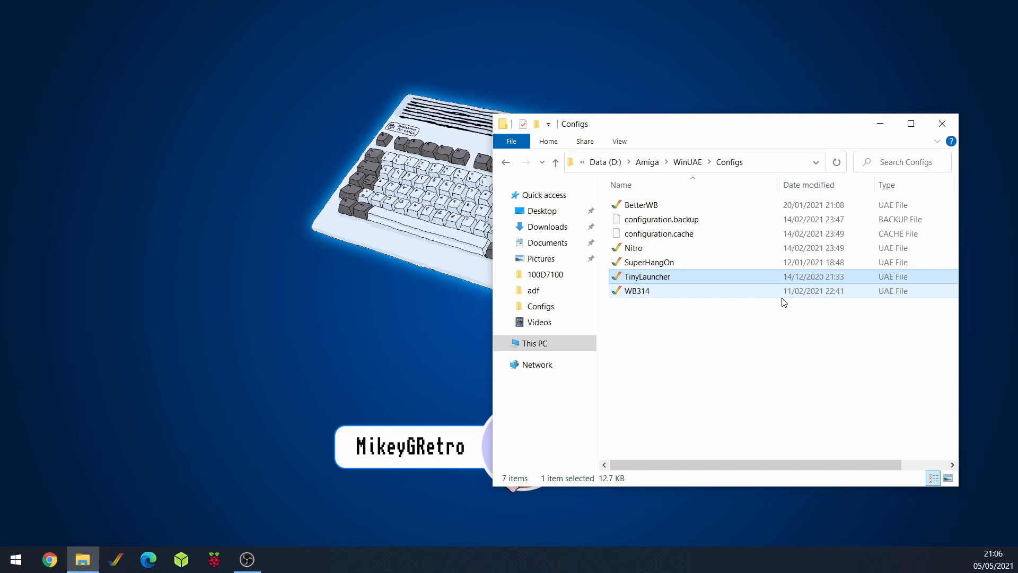
click(641, 205)
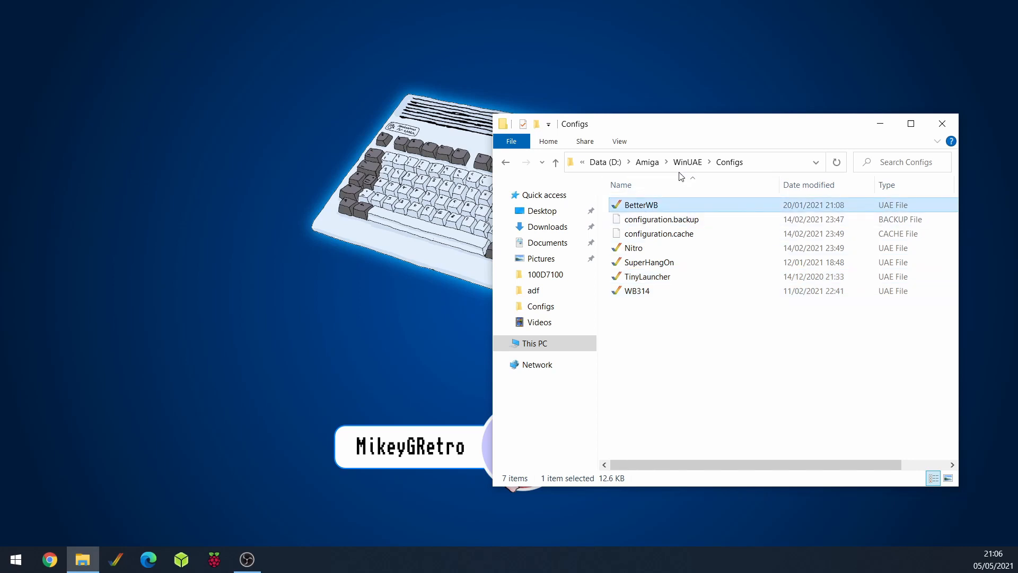
Drag winuae64 from the WinUAE folder onto the desktop and create a shortcut there
click(687, 161)
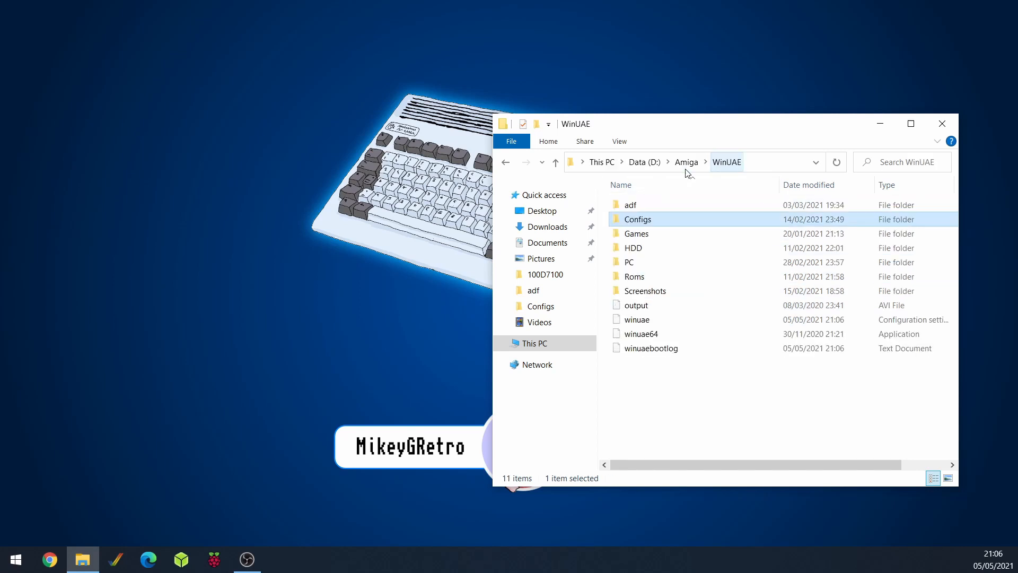
mouse_move(643, 225)
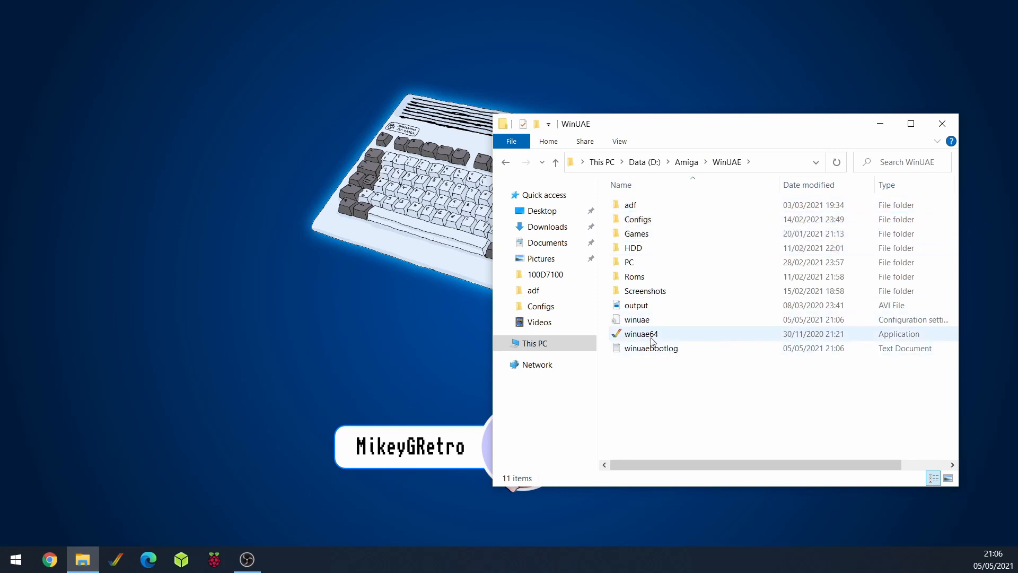
click(639, 333)
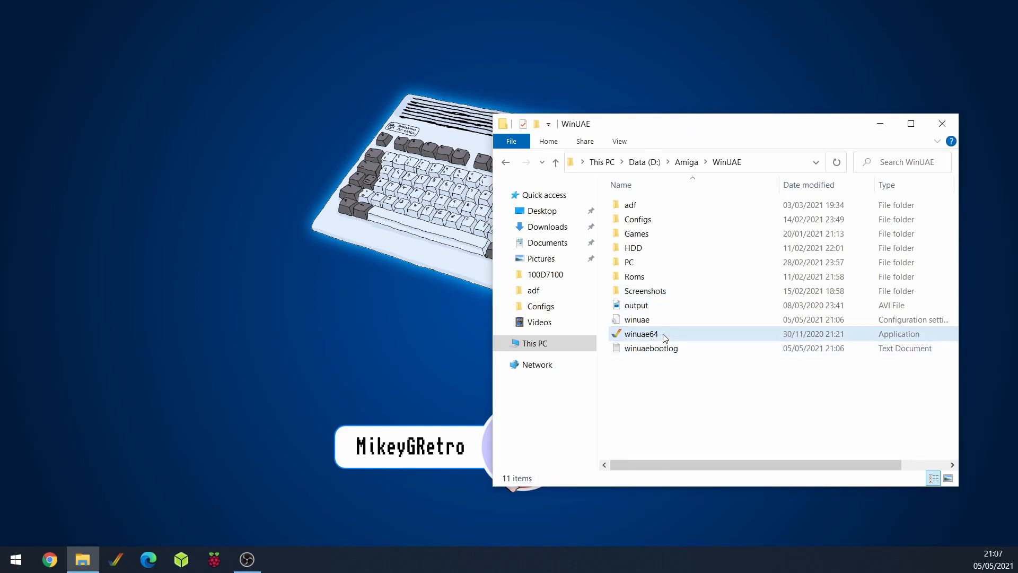
click(640, 333)
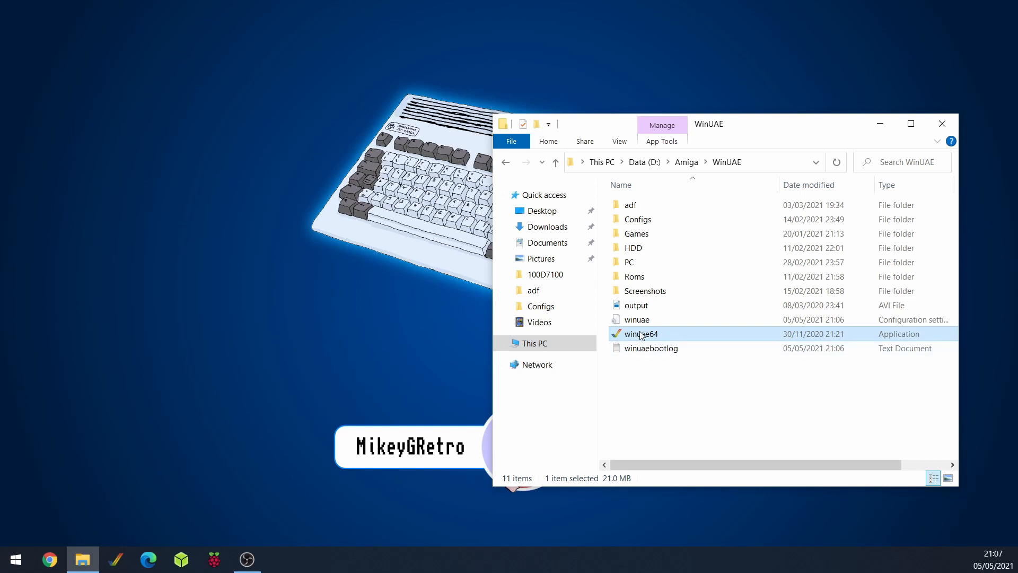
drag(640, 333, 291, 227)
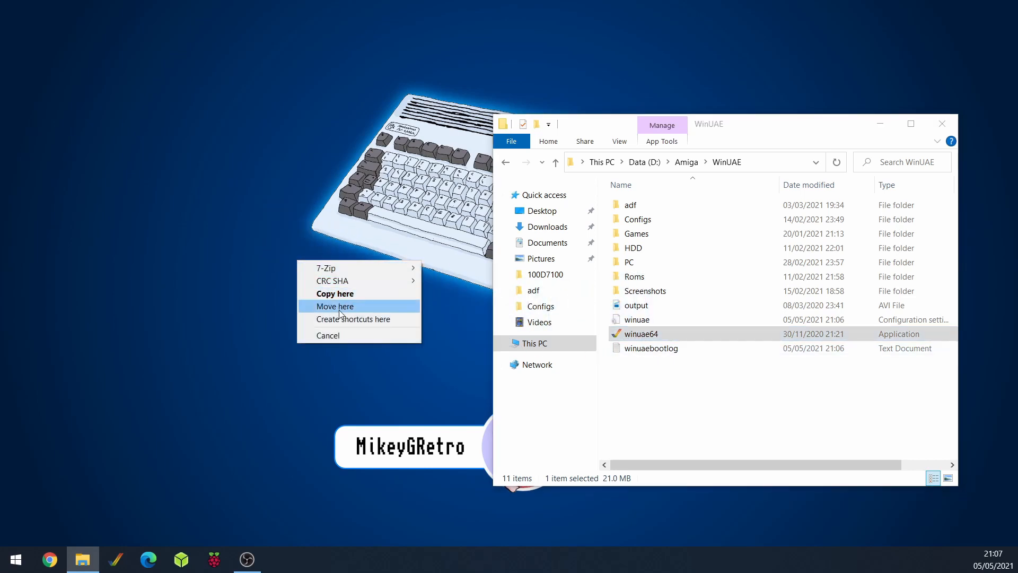
click(352, 319)
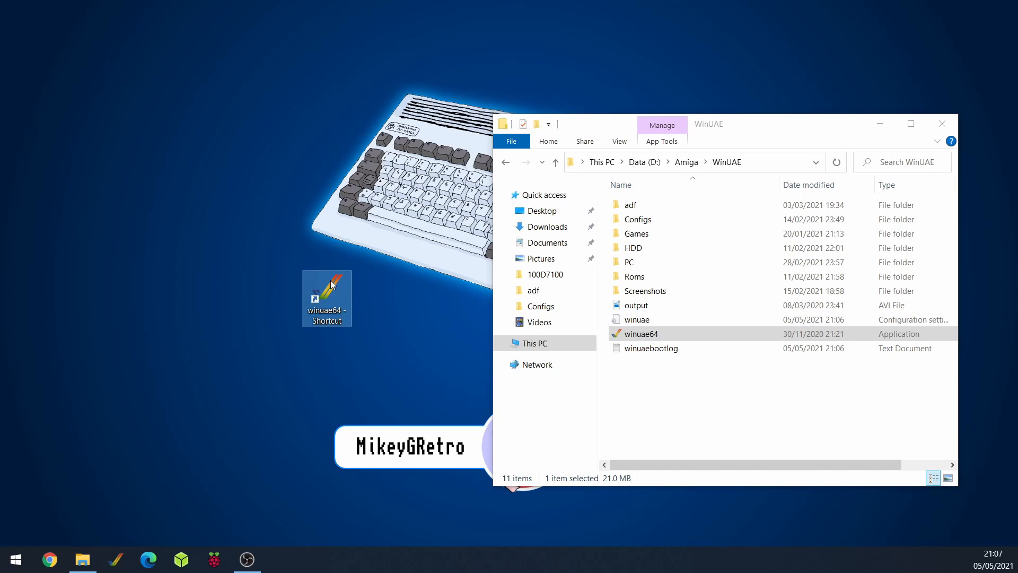
Start WinUAE from the new desktop shortcut, bringing up its Properties settings window
double_click(641, 333)
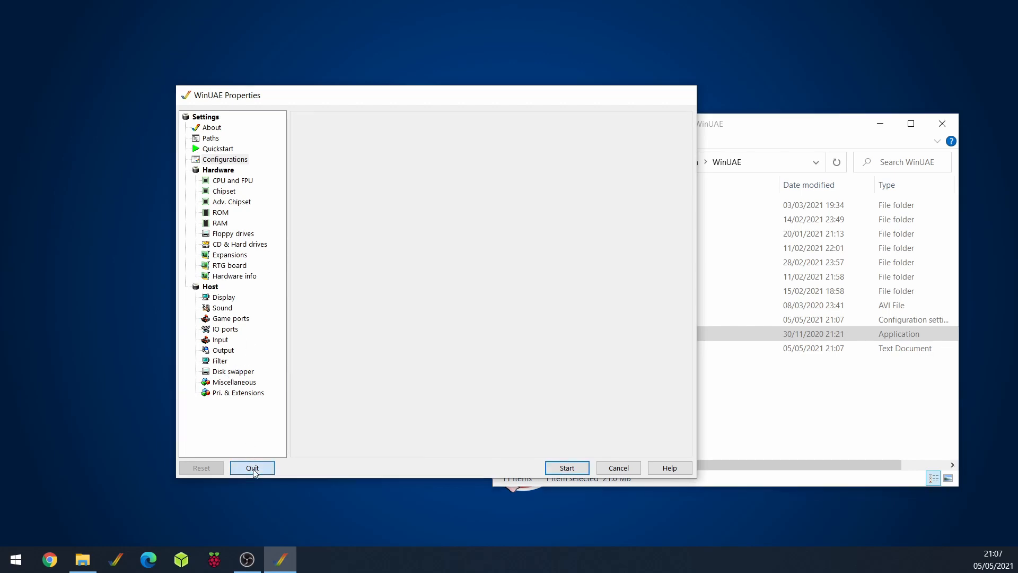
Bring up the winuae64 shortcut's Properties and place the cursor at the end of its Target field
right_click(316, 299)
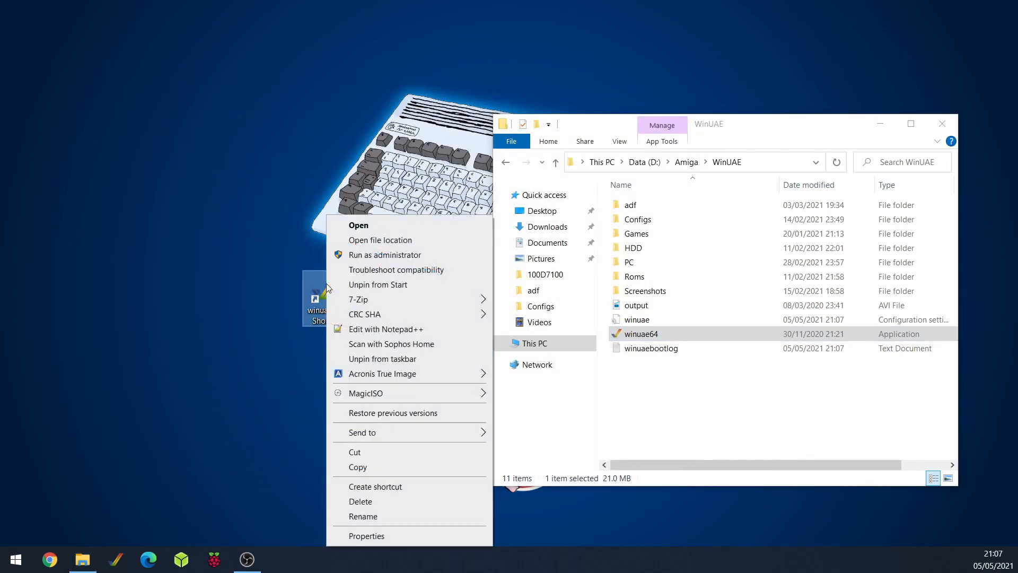
mouse_move(367, 535)
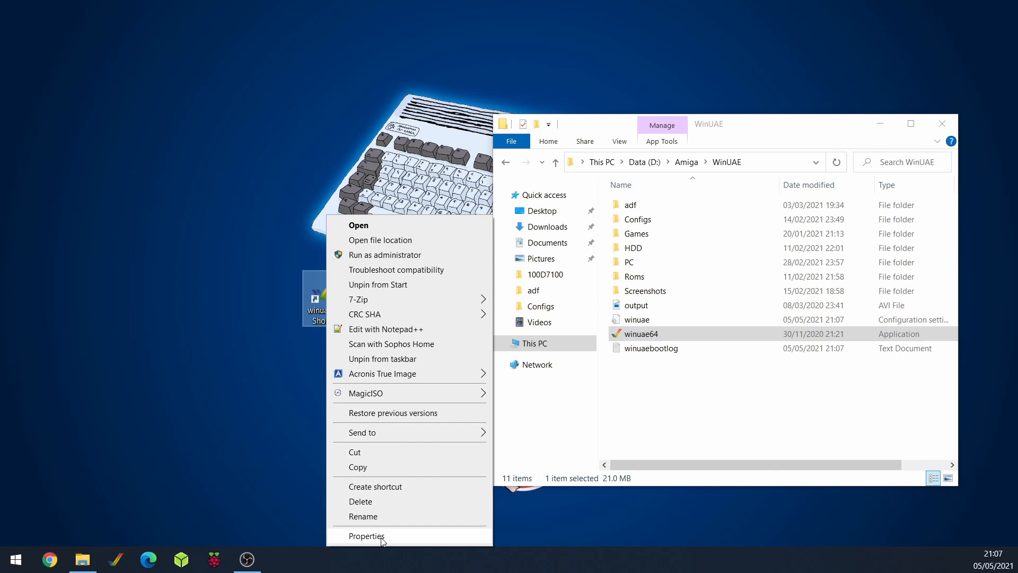
click(367, 535)
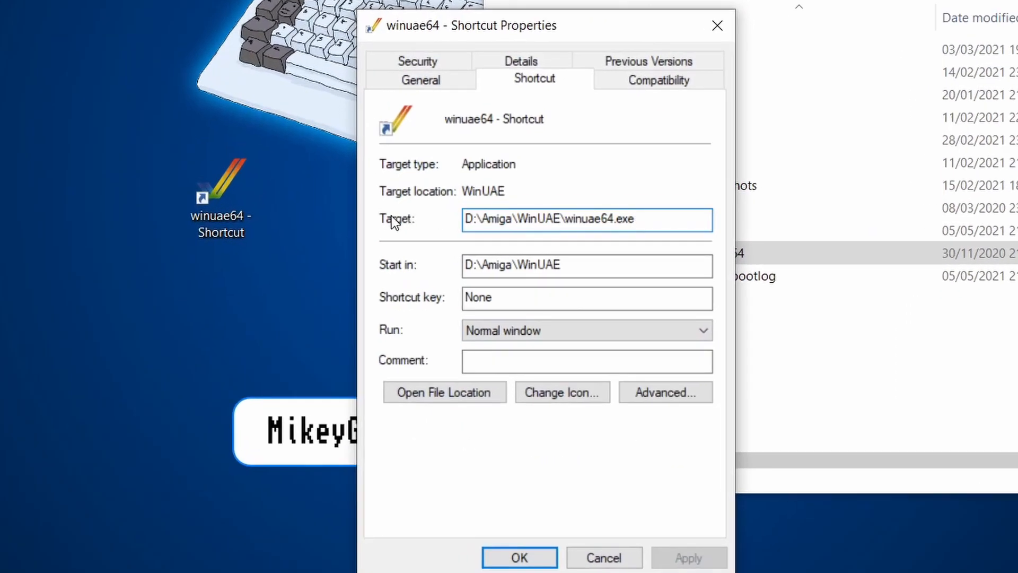
click(636, 219)
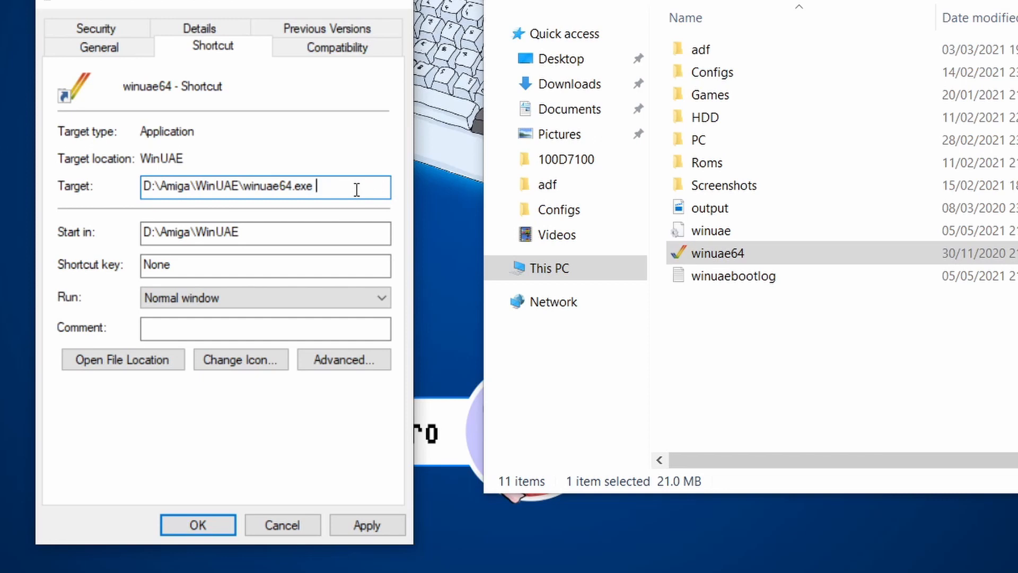
Append ' Configs/' to the shortcut target and show the Configs folder's configurations in Explorer
text(Con)
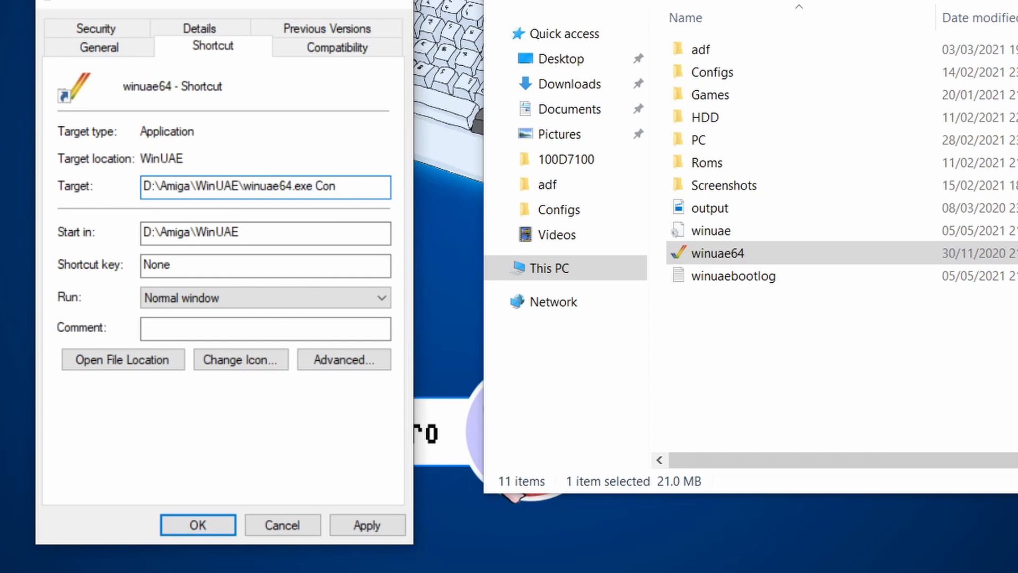
text(gis)
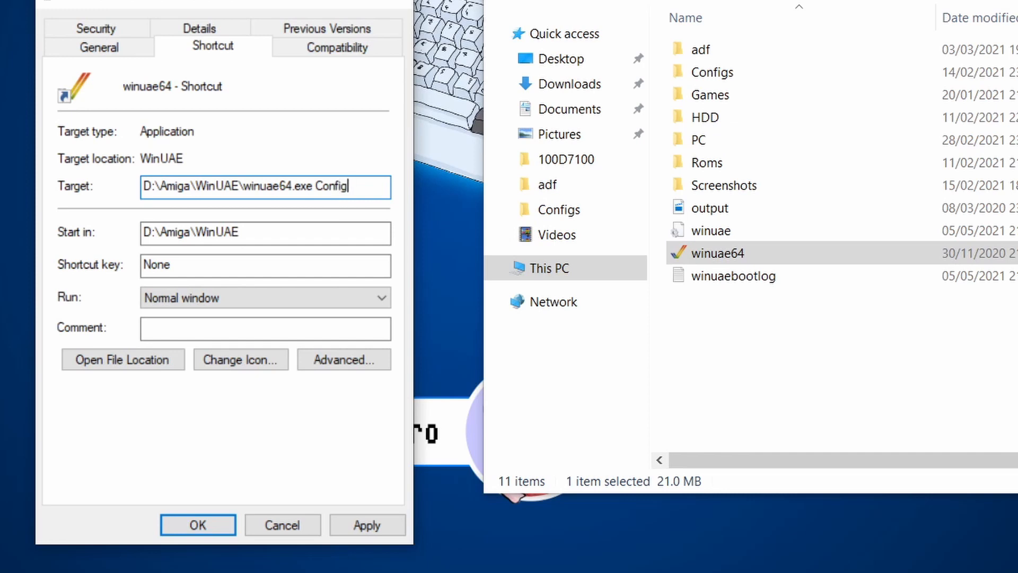
text(s)
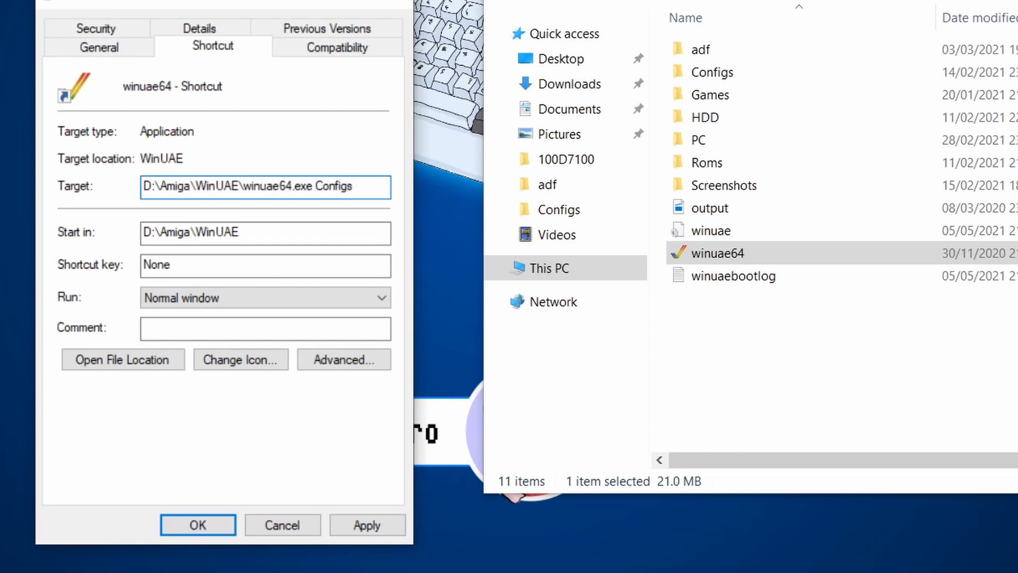
text(/)
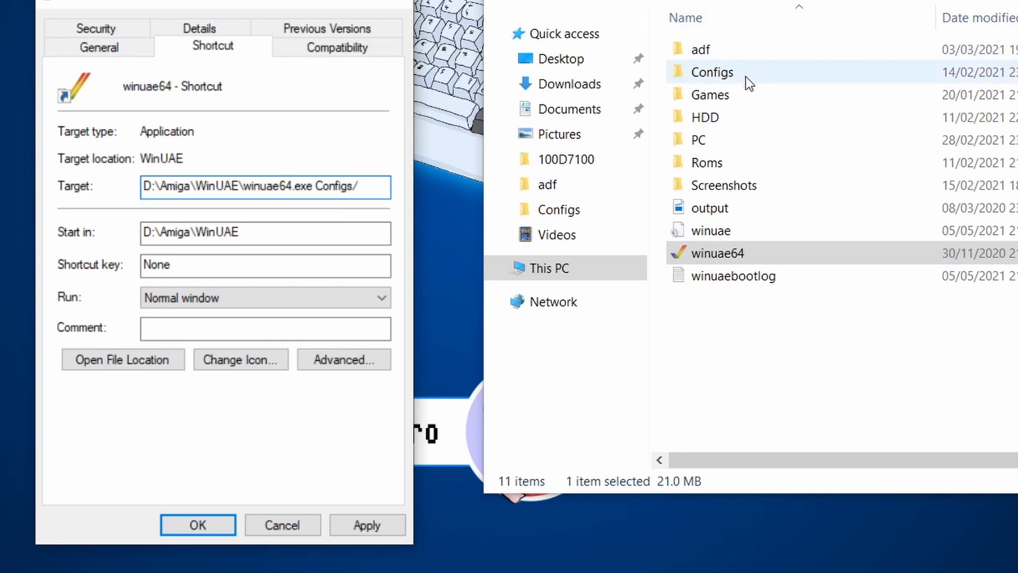
double_click(713, 72)
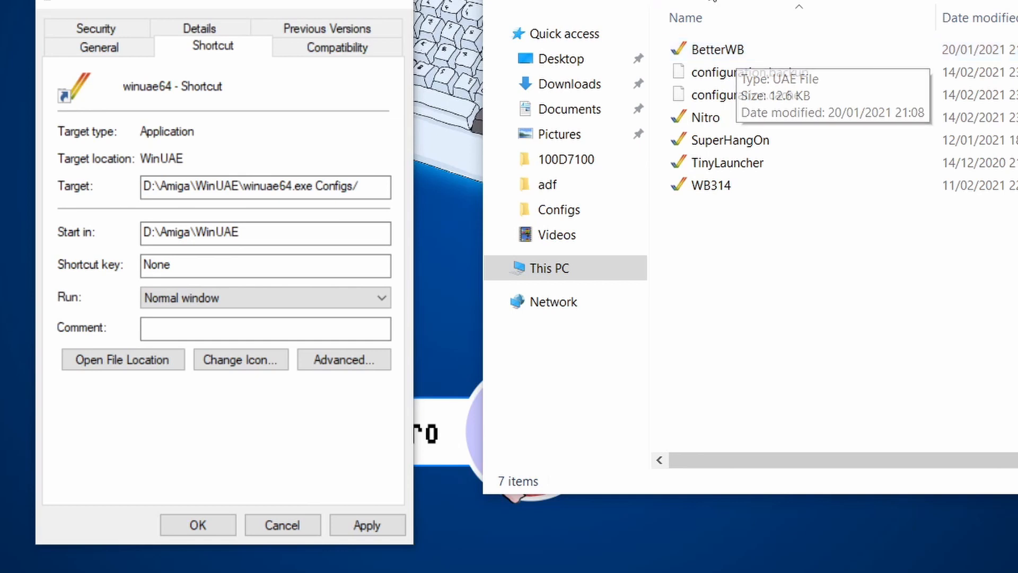
click(675, 97)
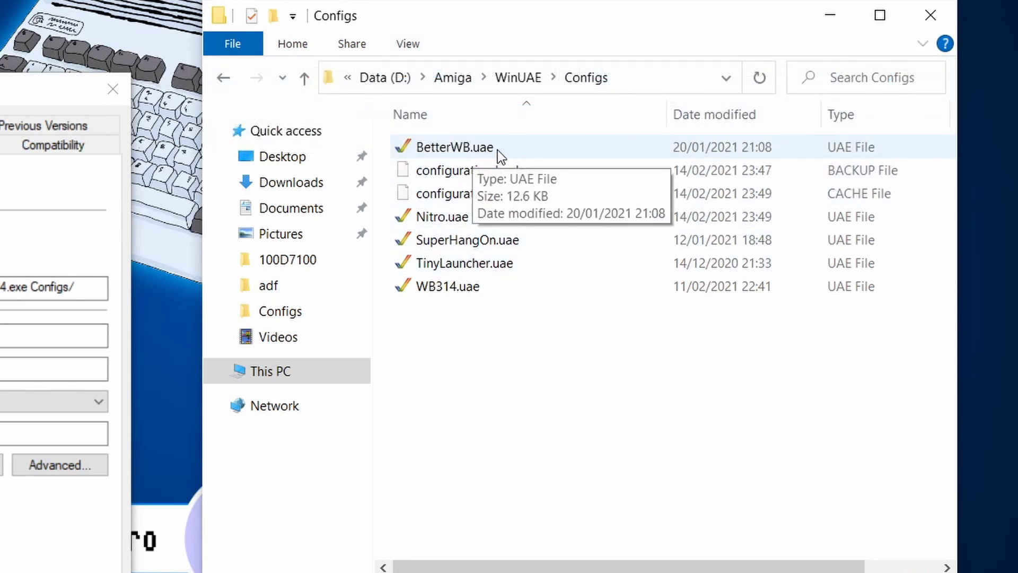
click(52, 288)
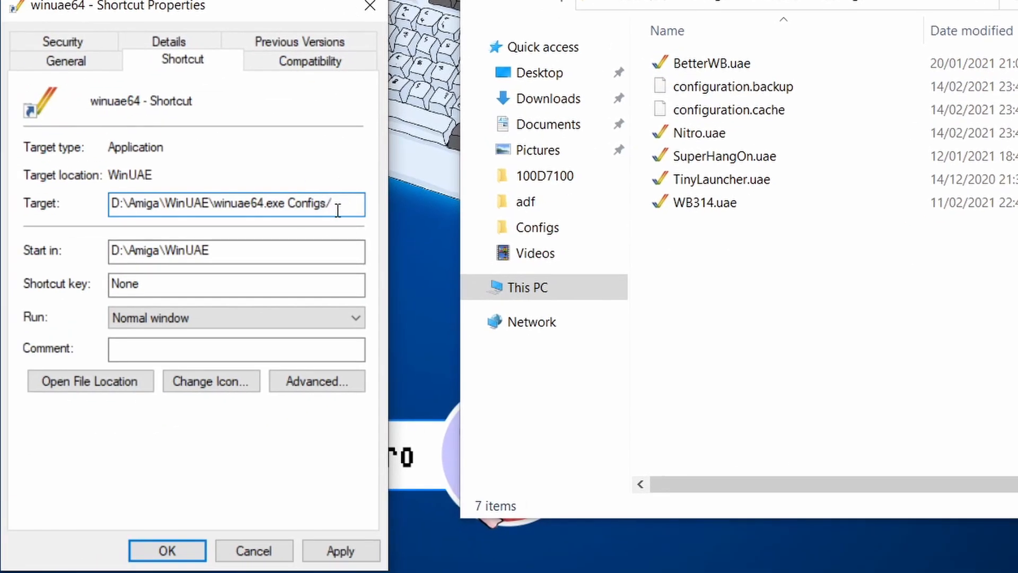
mouse_move(360, 197)
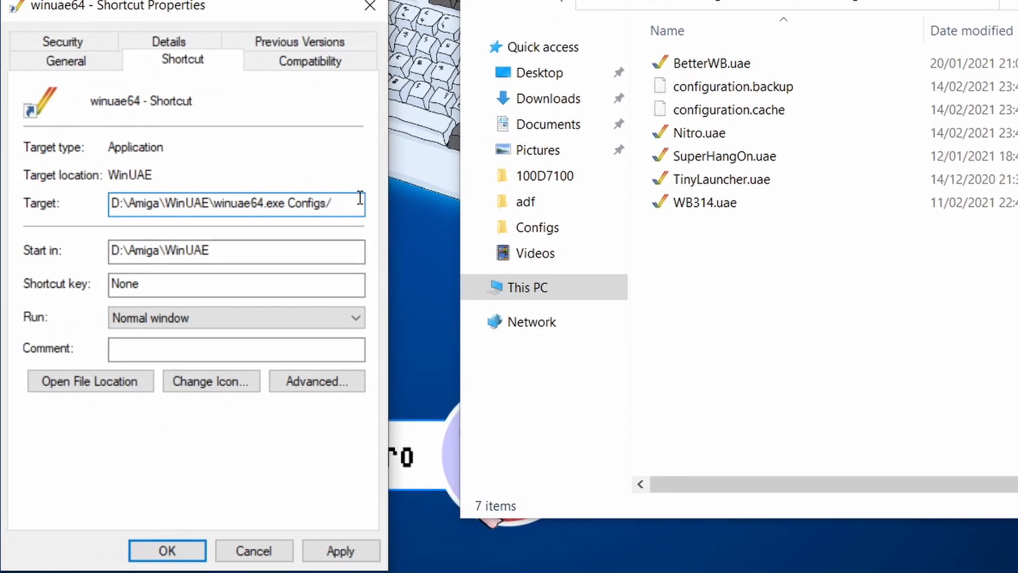
Complete the target with BetterWB.uae and apply the change, closing the shortcut's properties
text(BetterWB.uae)
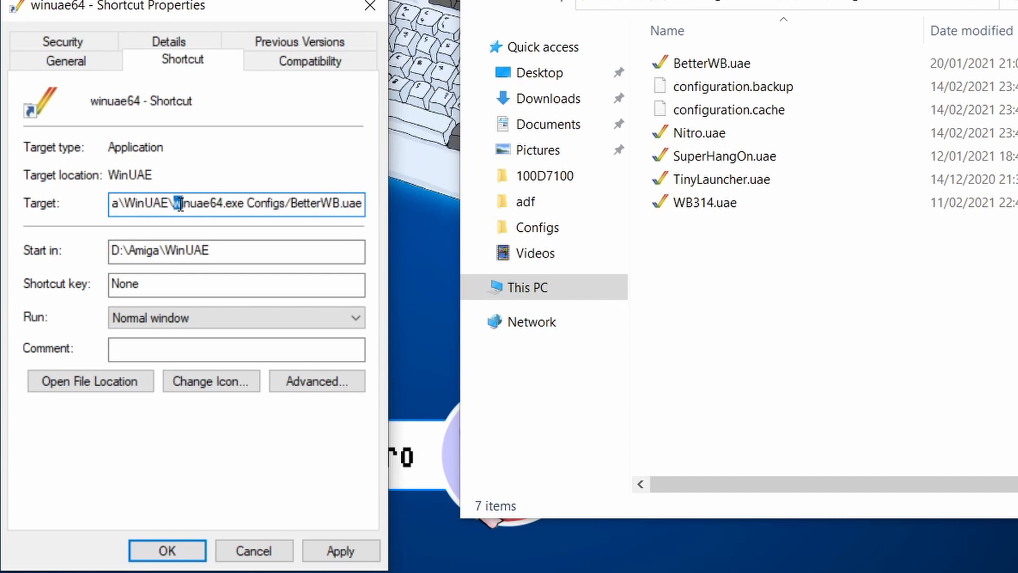
double_click(189, 204)
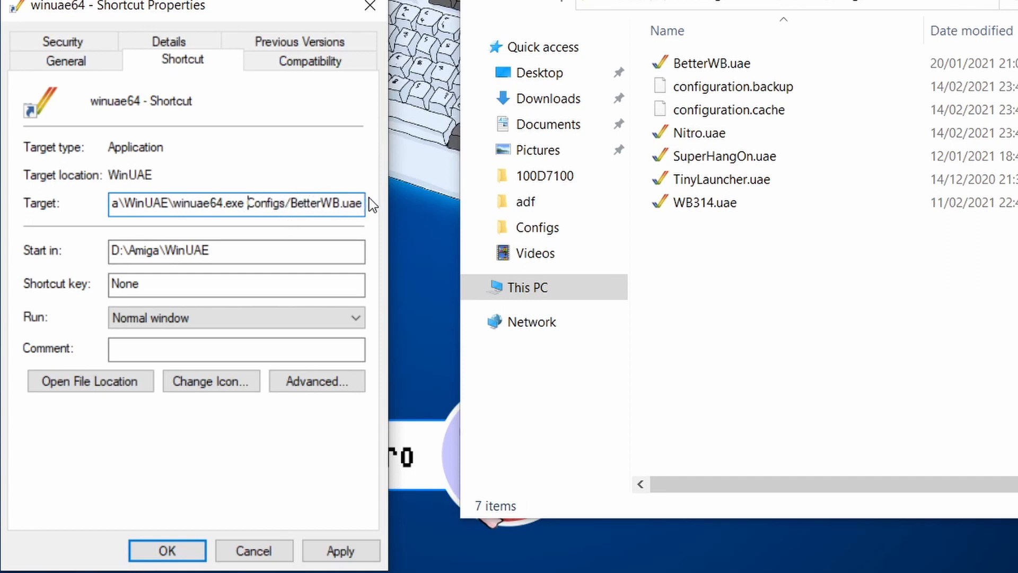
click(341, 550)
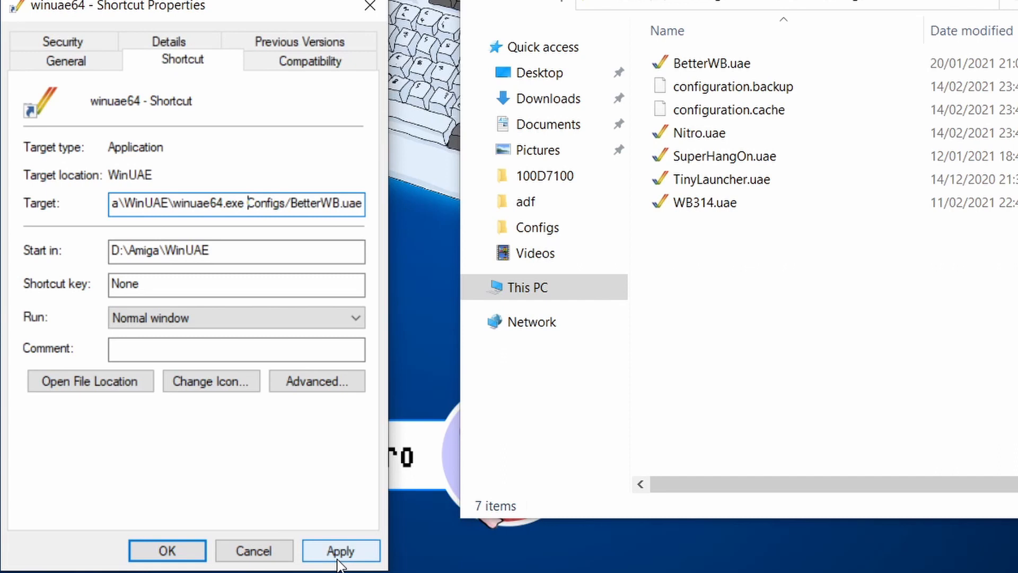
click(341, 550)
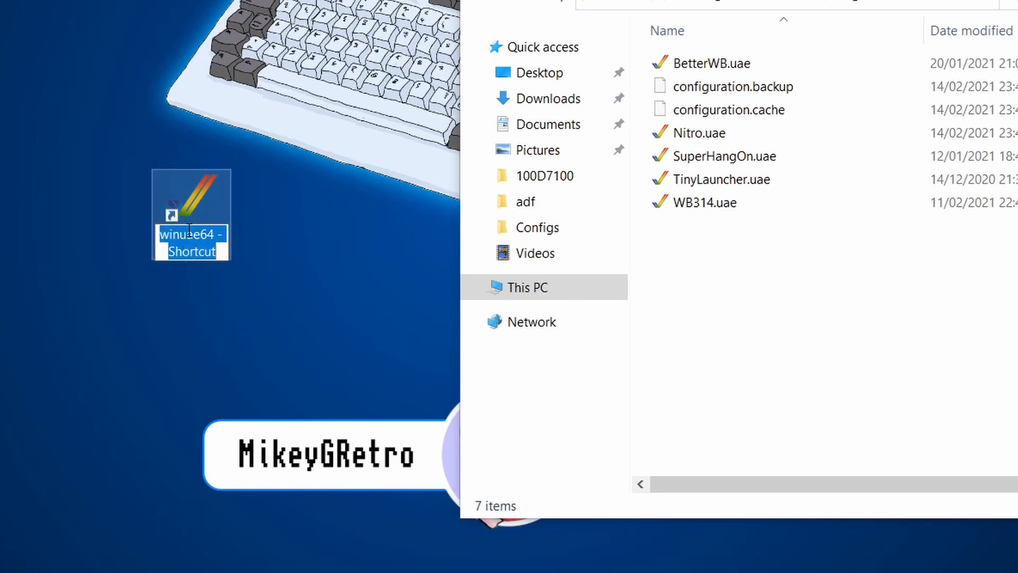
Rename the shortcut to 'My Amazing Workbench Setup' and run it to start WinUAE with BetterWB.uae
text(My Amazing W)
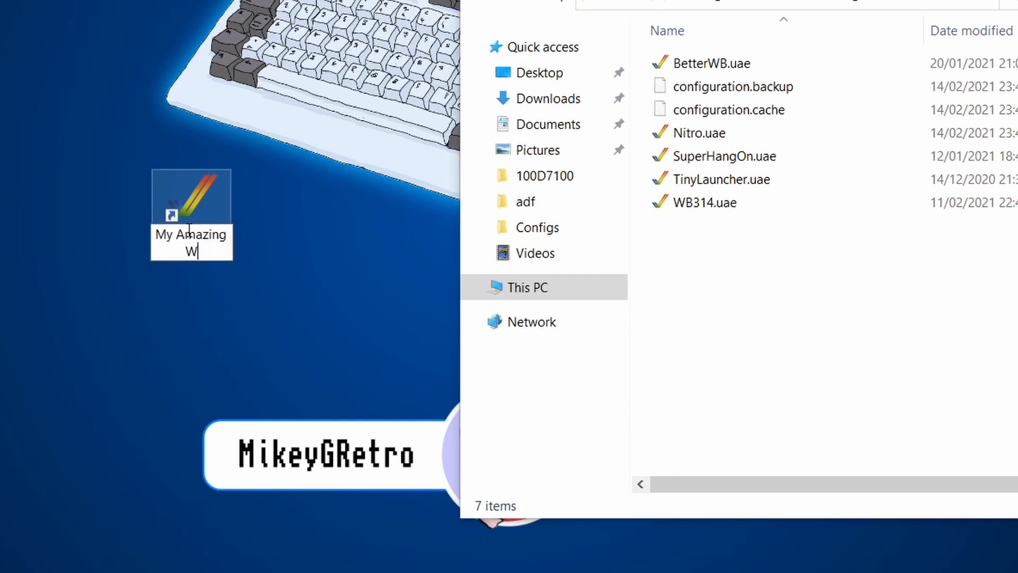
text(orkbench Setup)
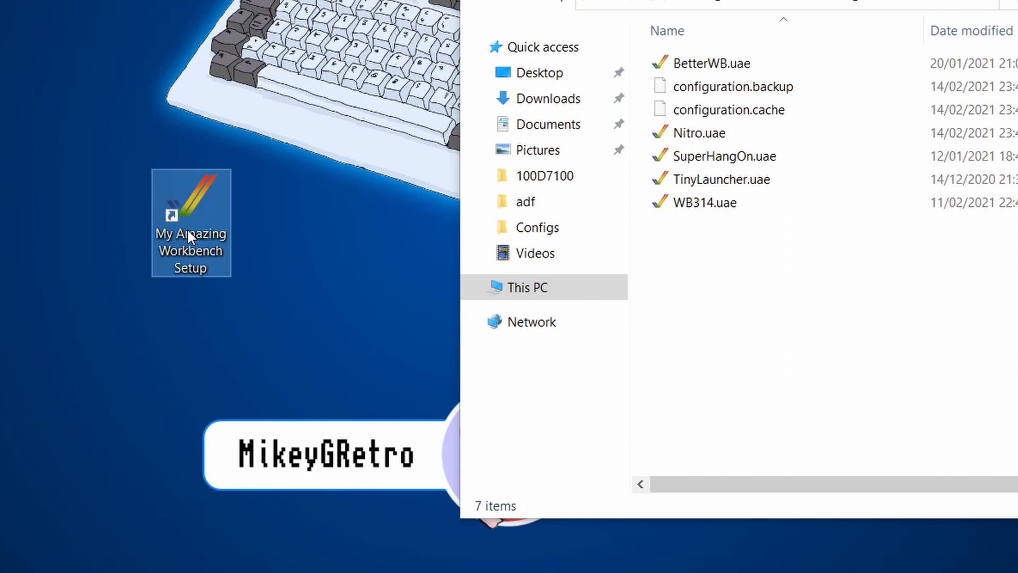
mouse_move(201, 201)
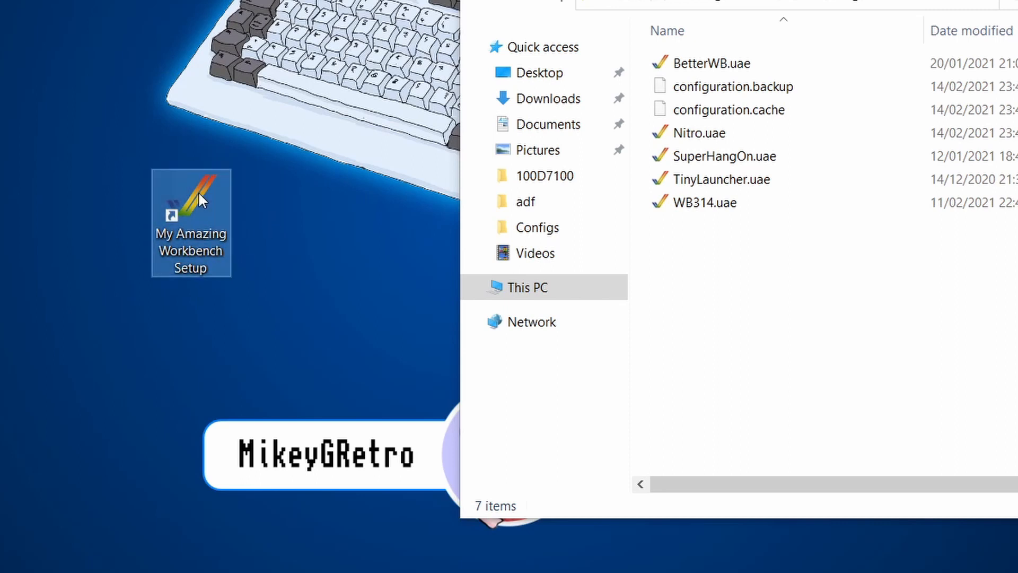
double_click(708, 63)
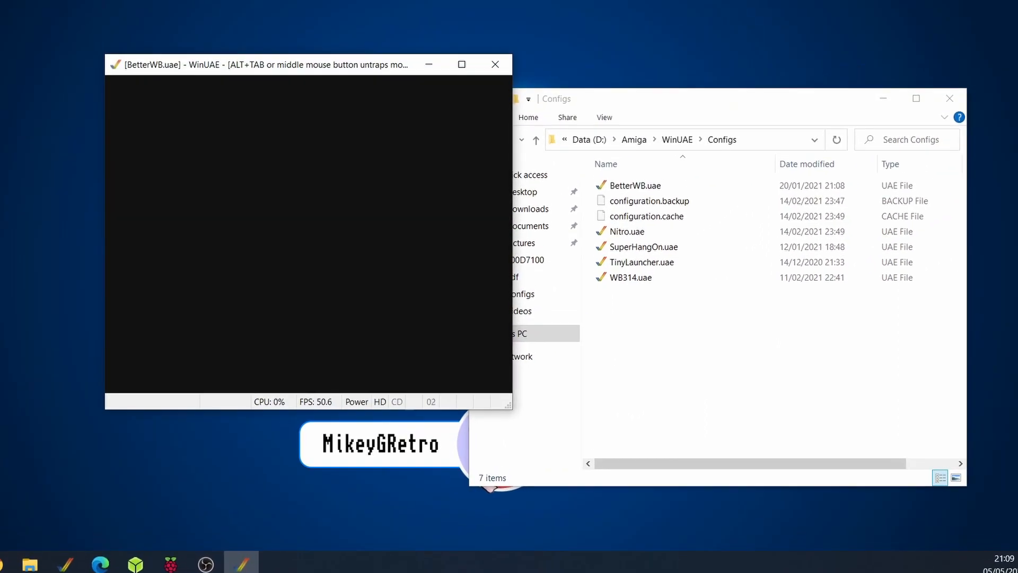